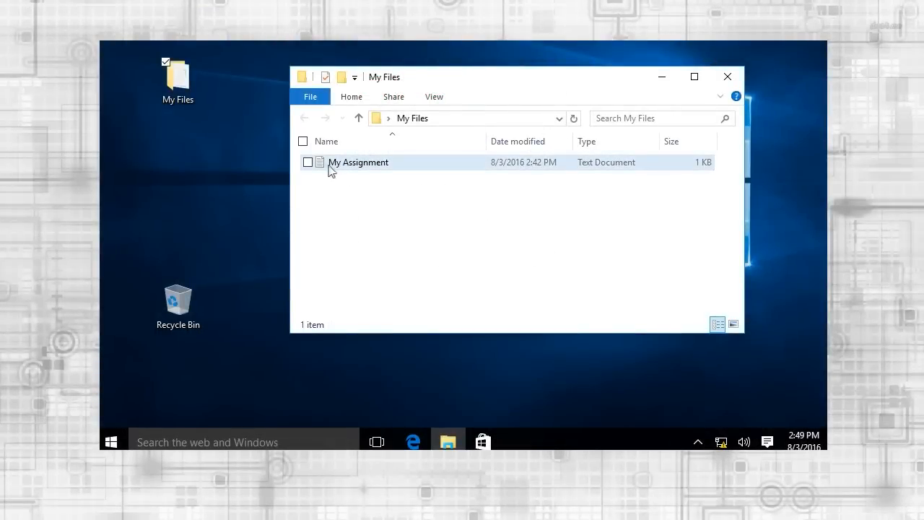
- Move My Assignment to the Recycle Bin and confirm its permanent deletion
left_click_drag(358, 162, 171, 303)
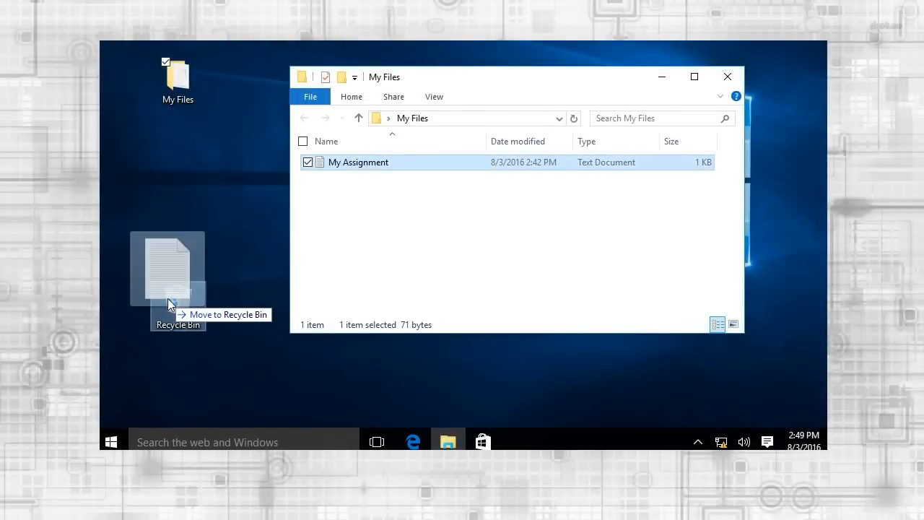
left_click_drag(168, 267, 177, 299)
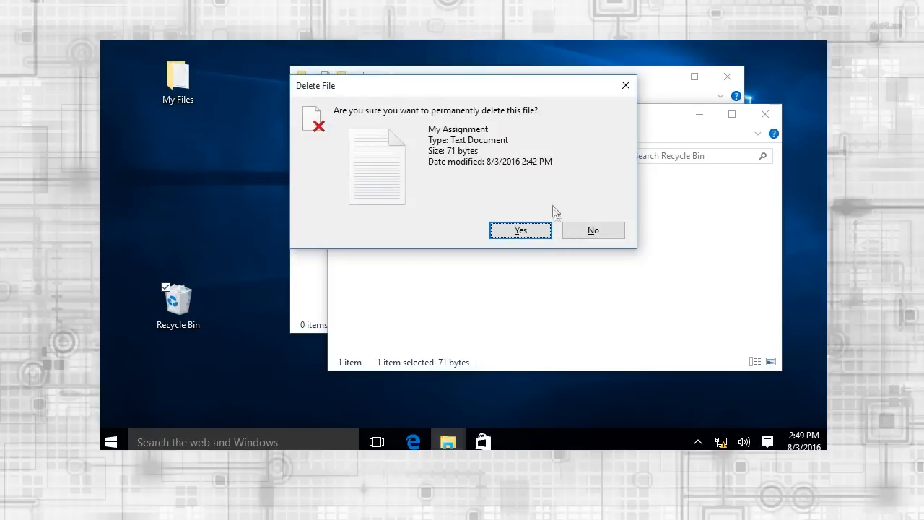
left_click(520, 229)
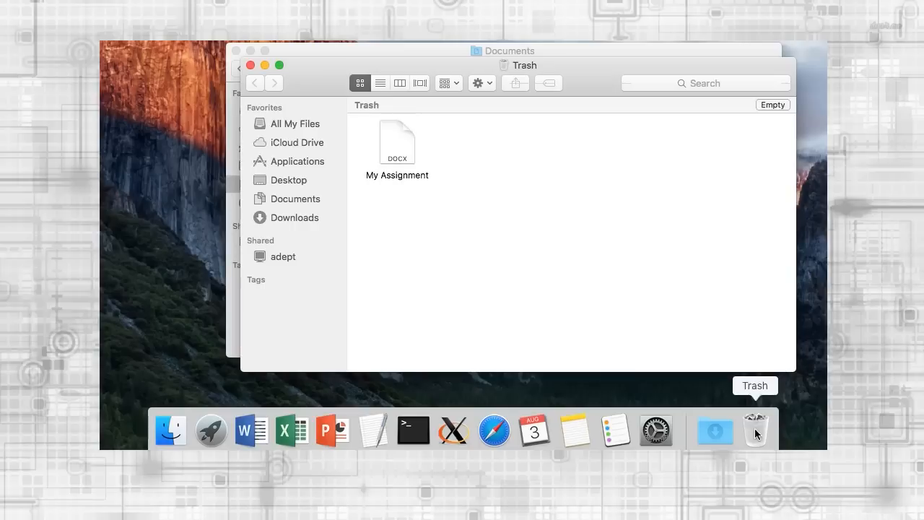
mouse_move(667, 136)
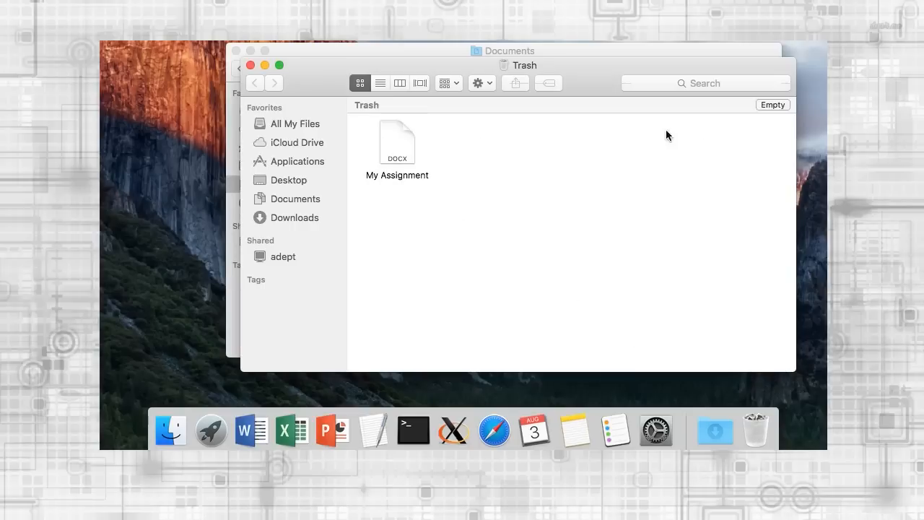
- Show the Trash containing the deleted My Assignment document
left_click(773, 104)
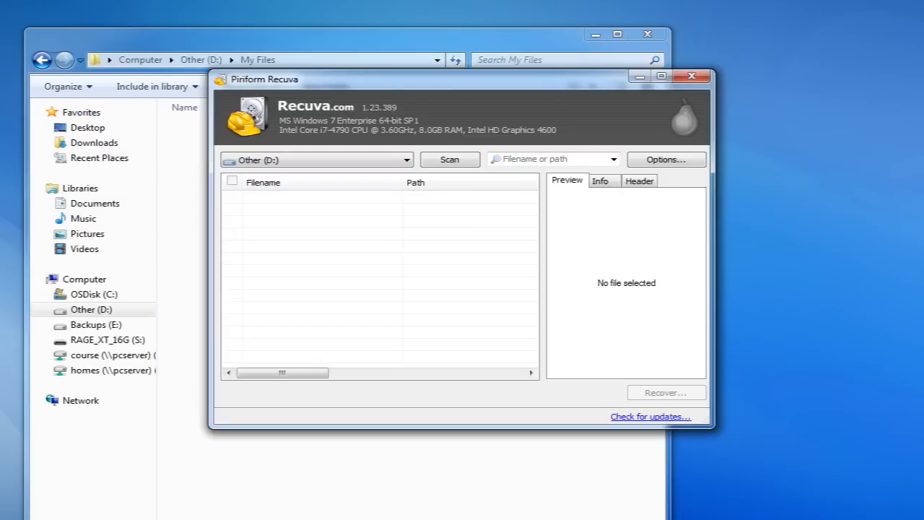
- Scan drive D:, recover Do Not Delete.docx and accept restoring it onto the same drive
left_click(449, 159)
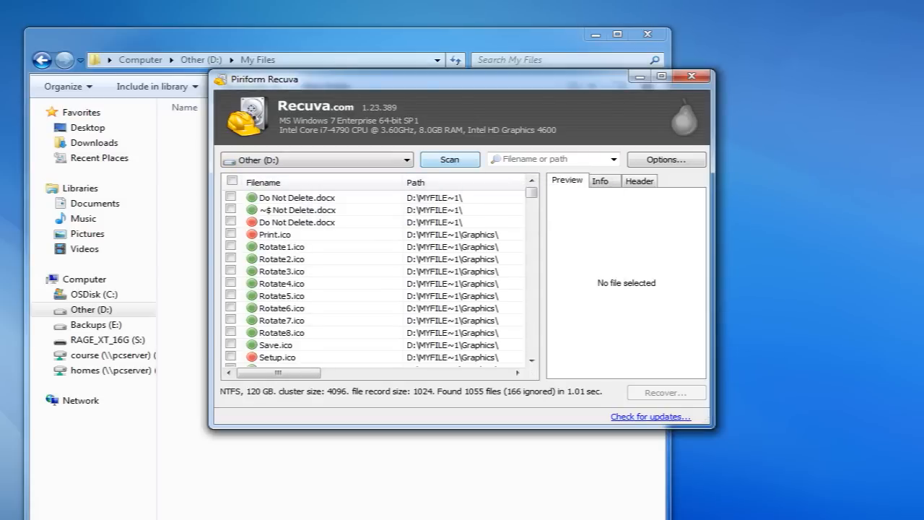
left_click(231, 197)
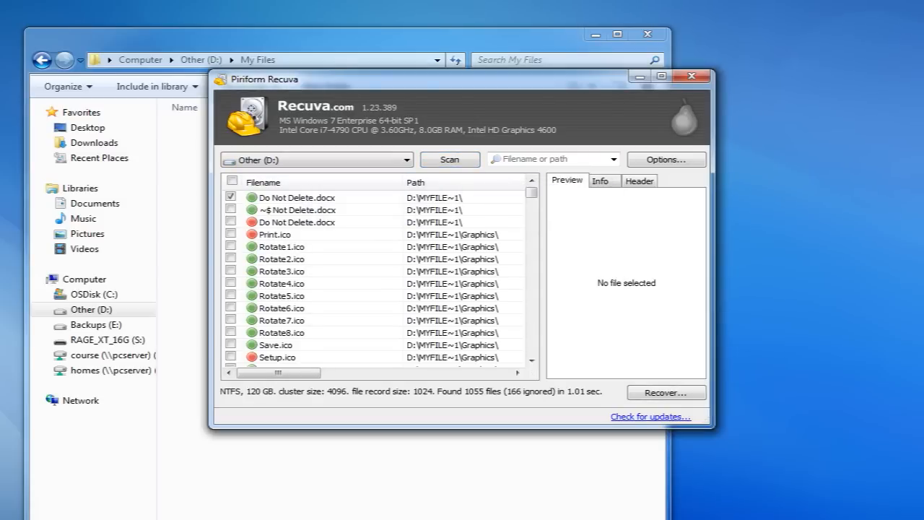
left_click(666, 393)
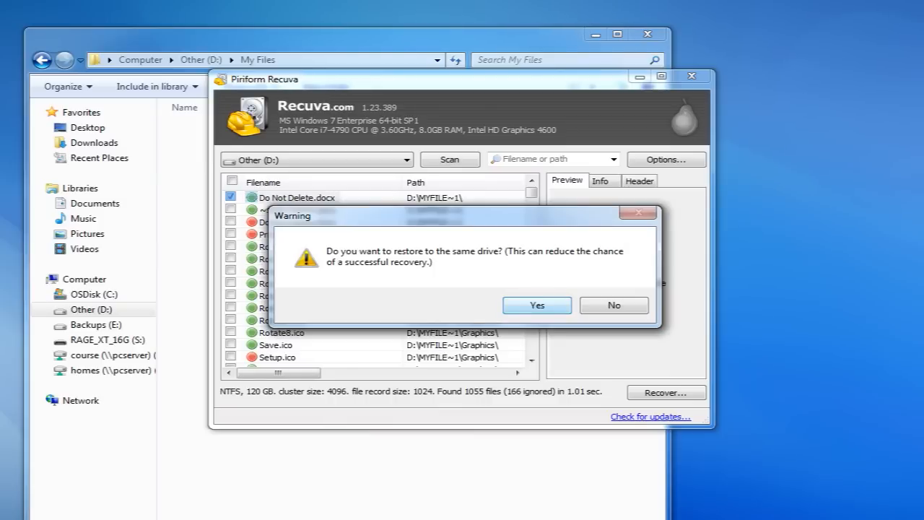
left_click(537, 304)
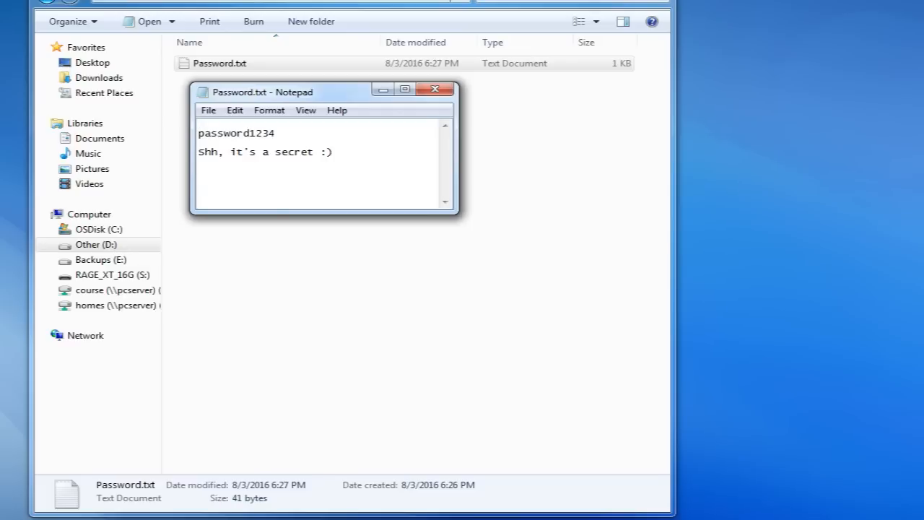
- Shred Password.txt with 7 passes, confirm it and acknowledge the completion message
left_click(436, 90)
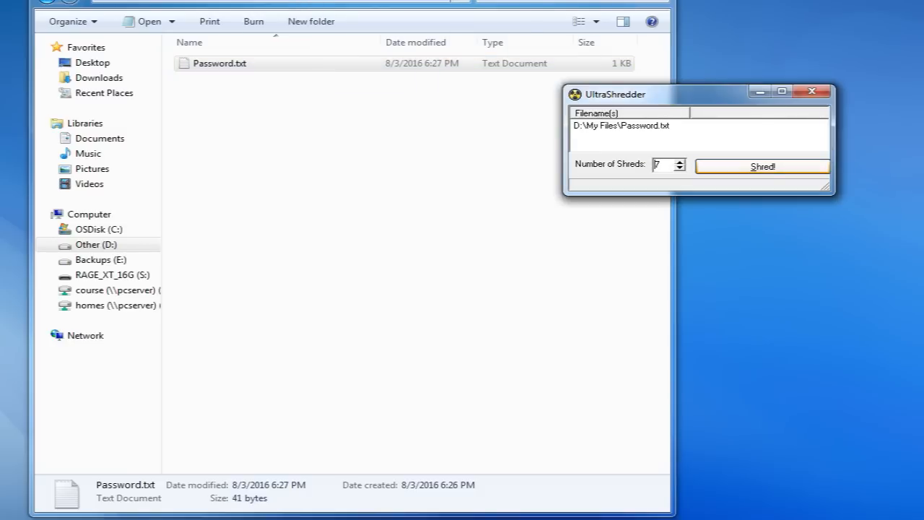
left_click(762, 166)
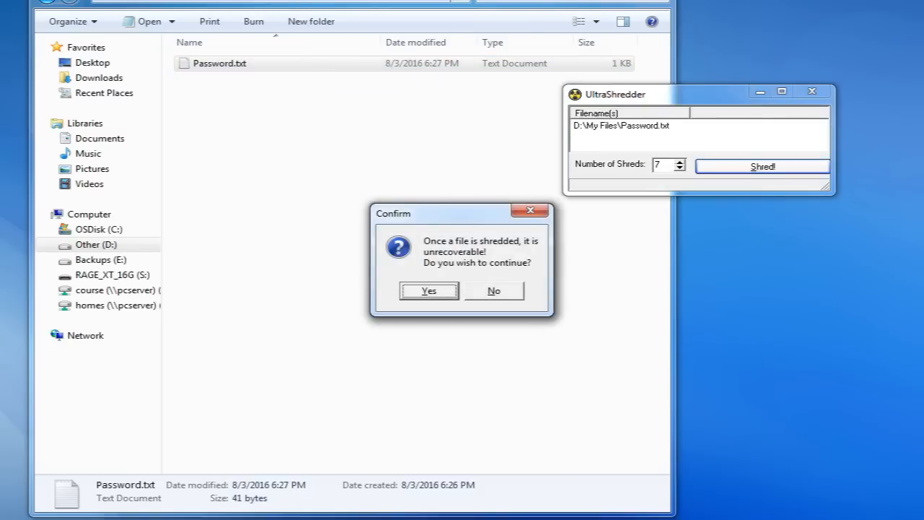
left_click(428, 290)
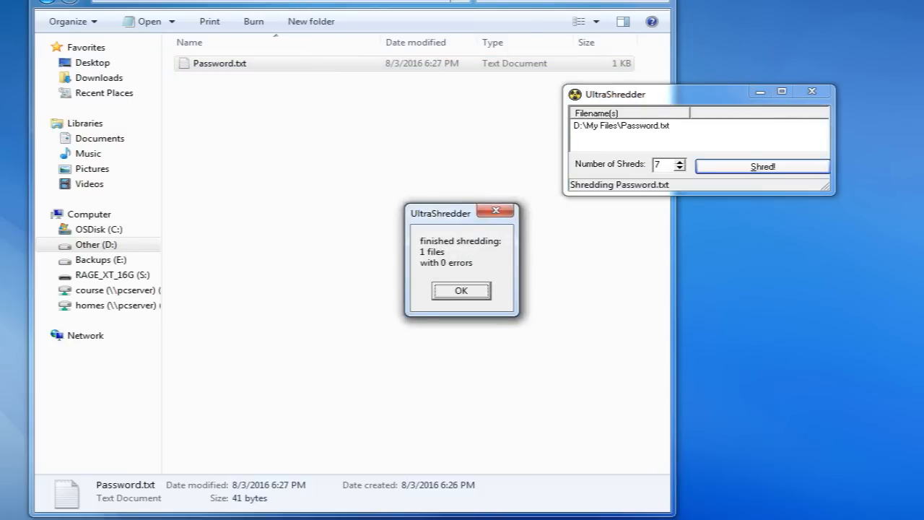
left_click(460, 290)
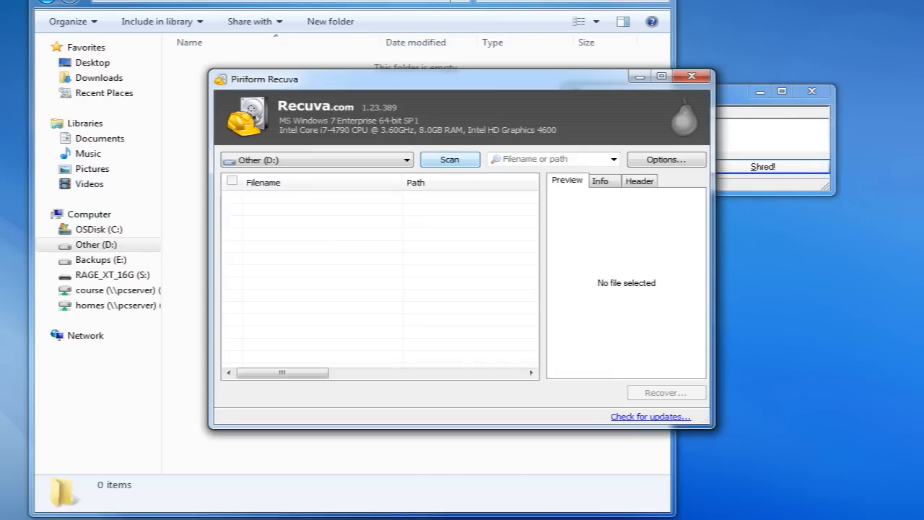
- Rescan drive D: and recover the leftover file named with a long string of e's
left_click(449, 159)
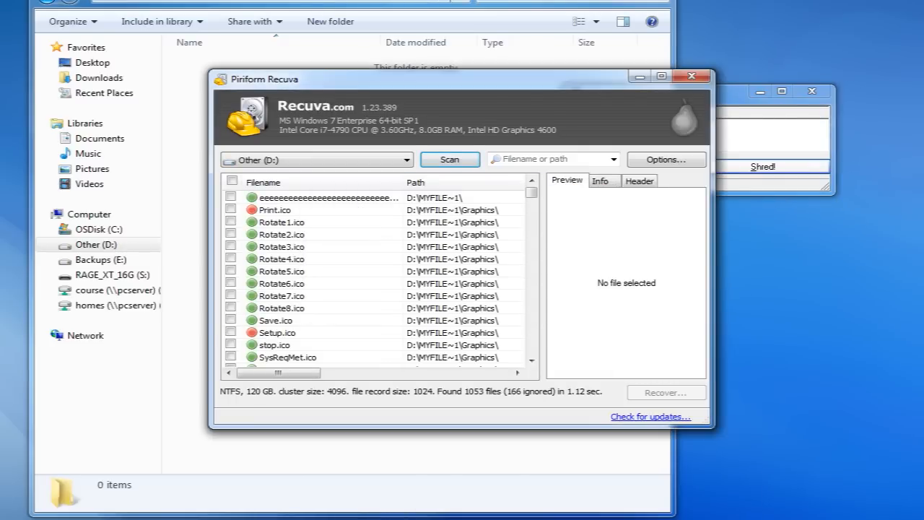
left_click(325, 197)
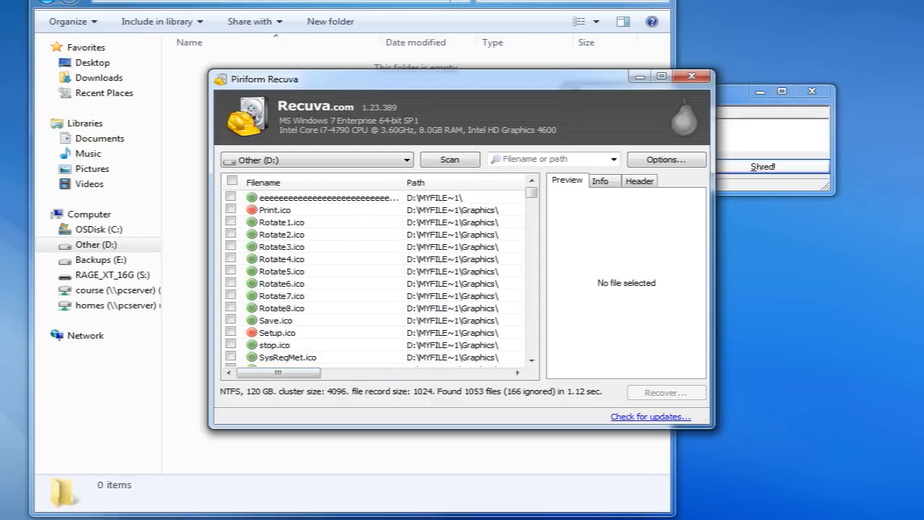
left_click(231, 197)
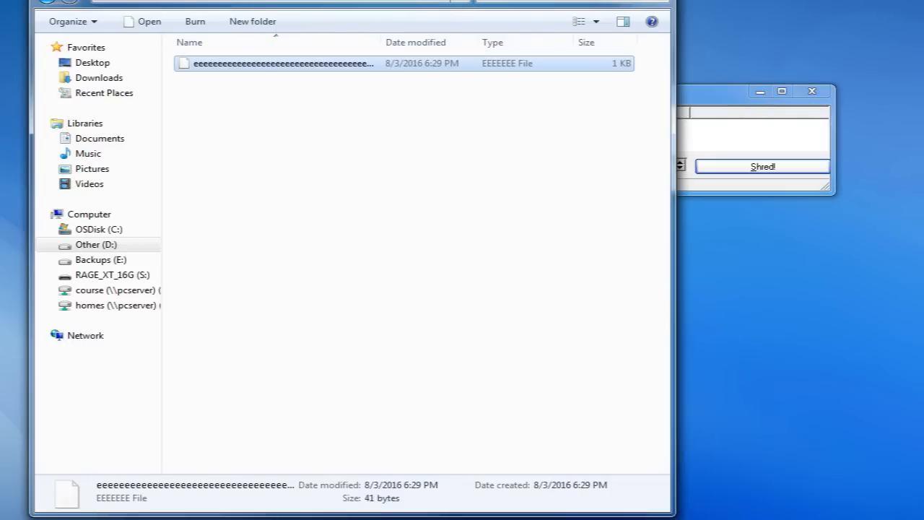
- View the recovered repeated-e file in PSPad as scrambled hexadecimal bytes
right_click(282, 64)
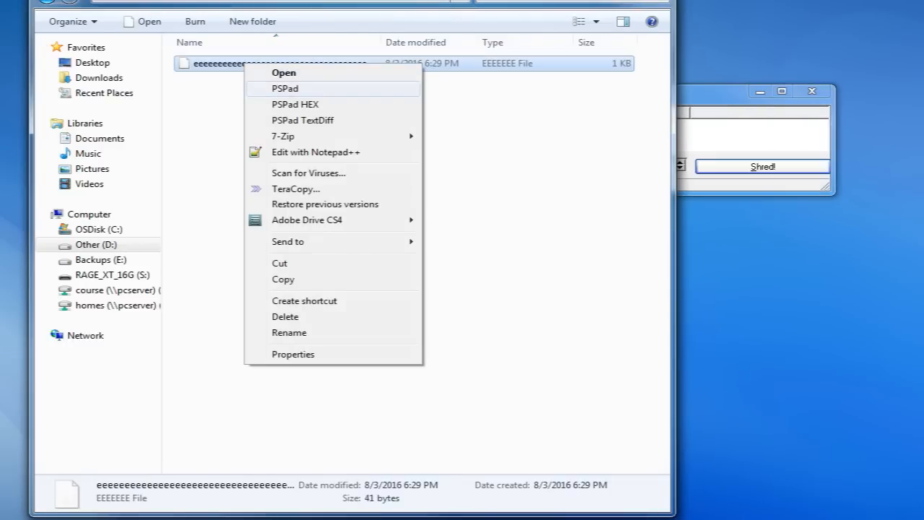
left_click(294, 104)
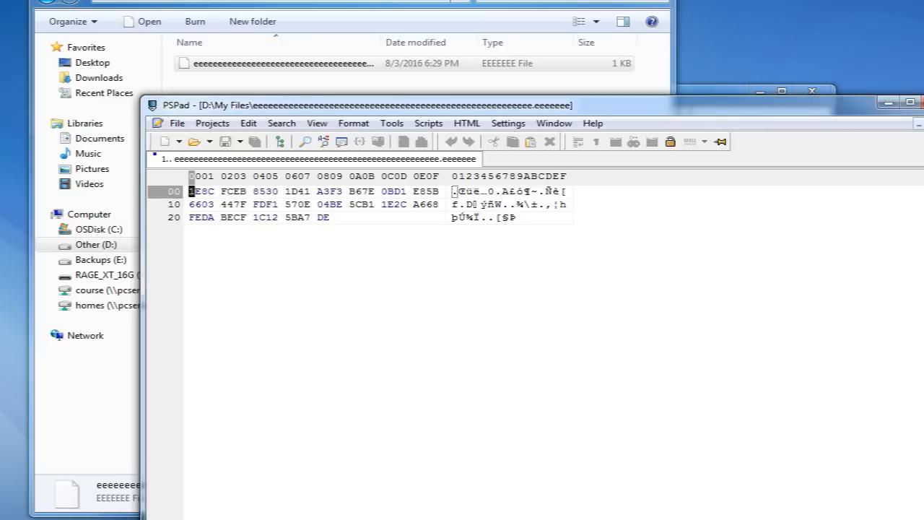